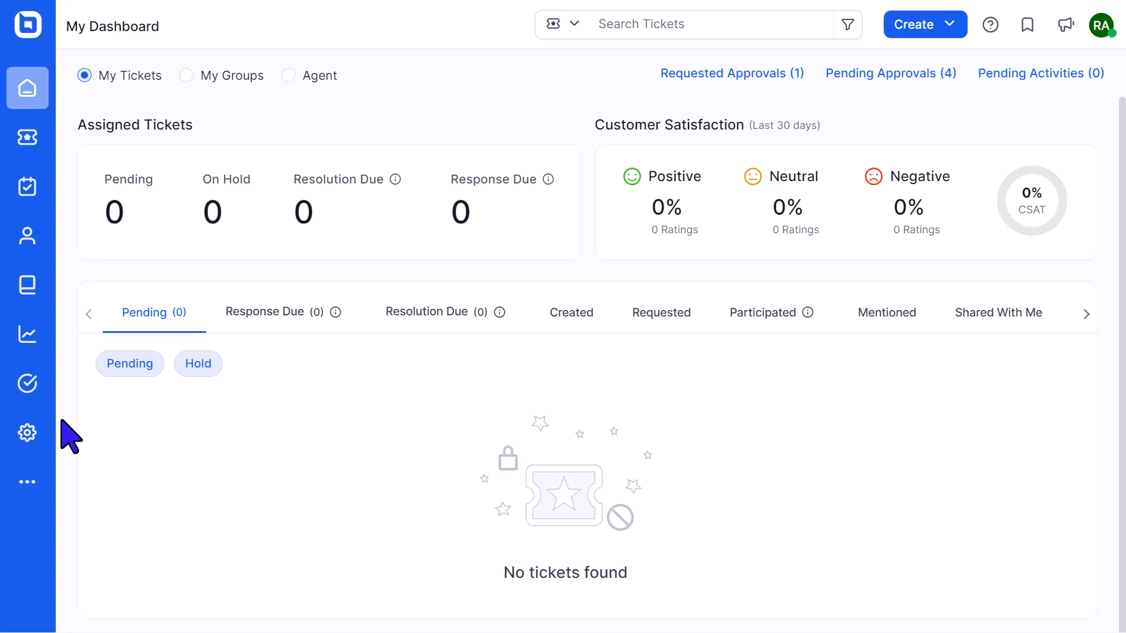
# - Browse the Roles and Permissions list, reviewing the Support Administrator and Support Manager roles
pyautogui.click(27, 433)
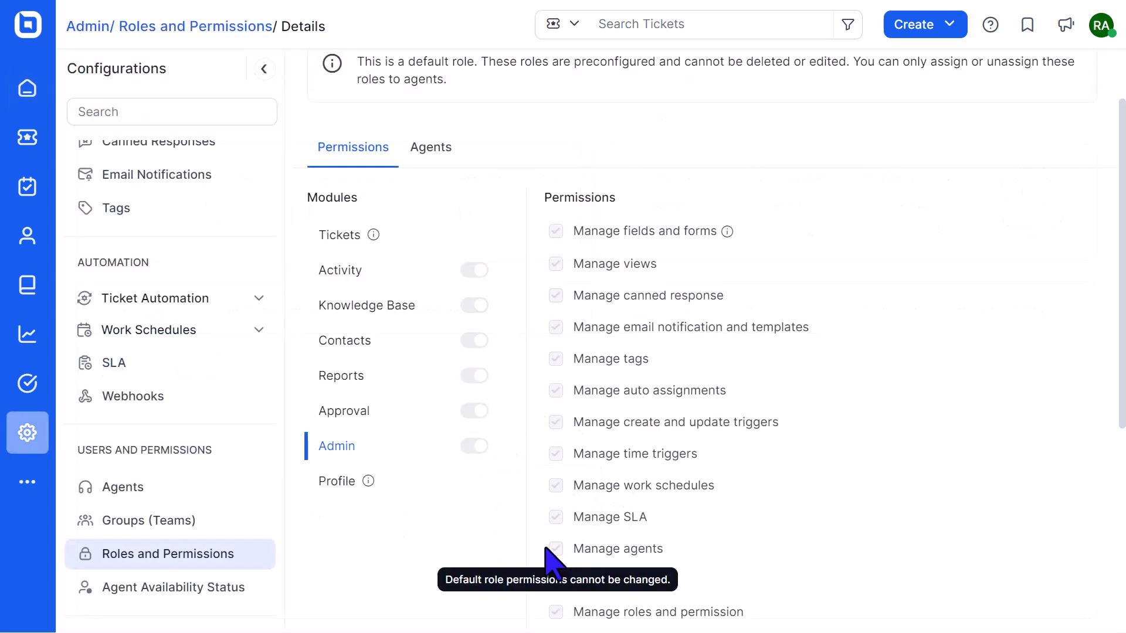
pyautogui.click(556, 549)
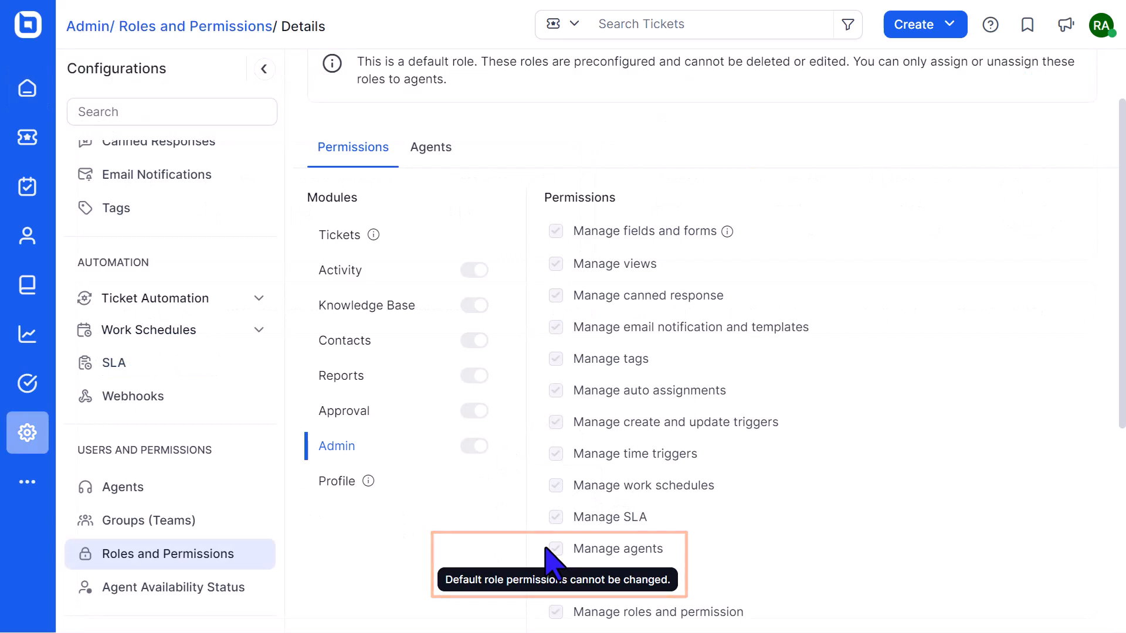
pyautogui.click(170, 27)
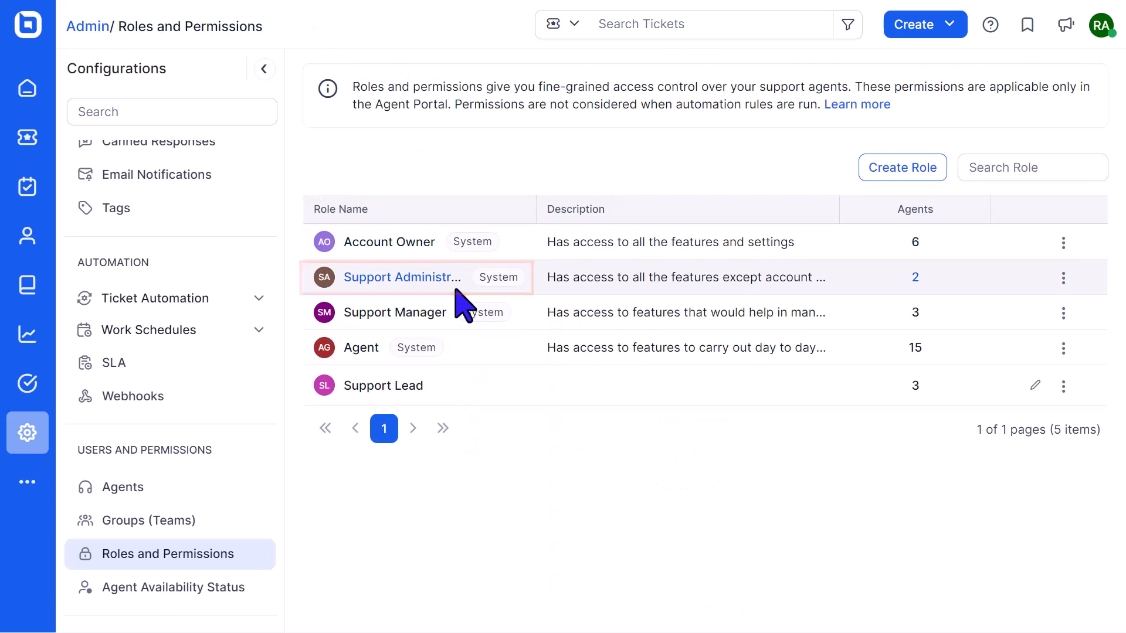
pyautogui.click(403, 277)
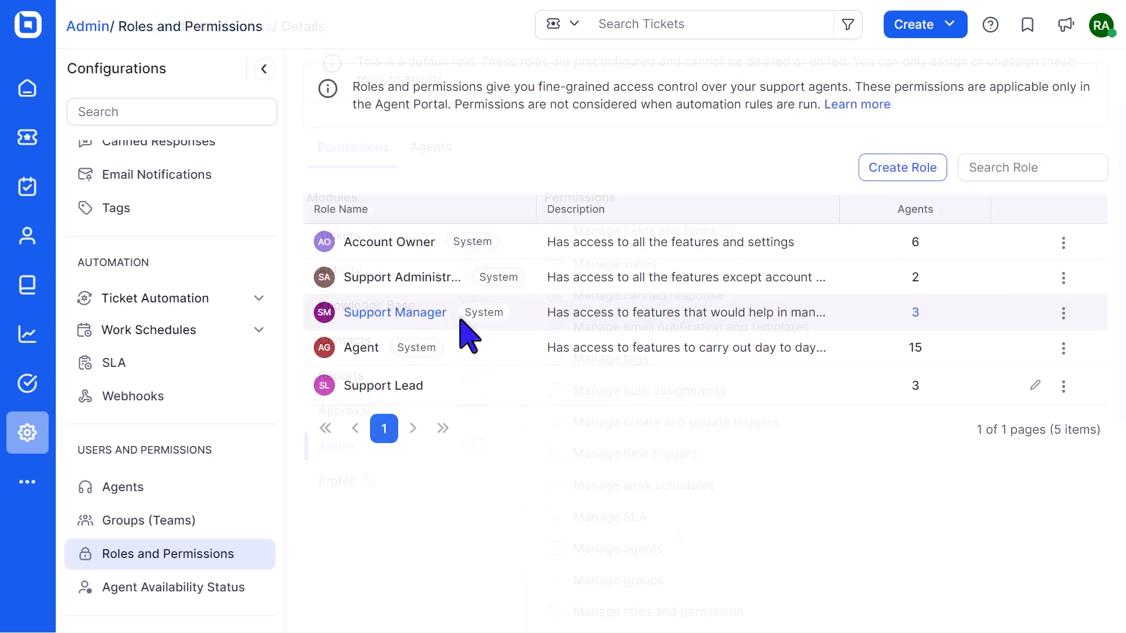
pyautogui.click(394, 312)
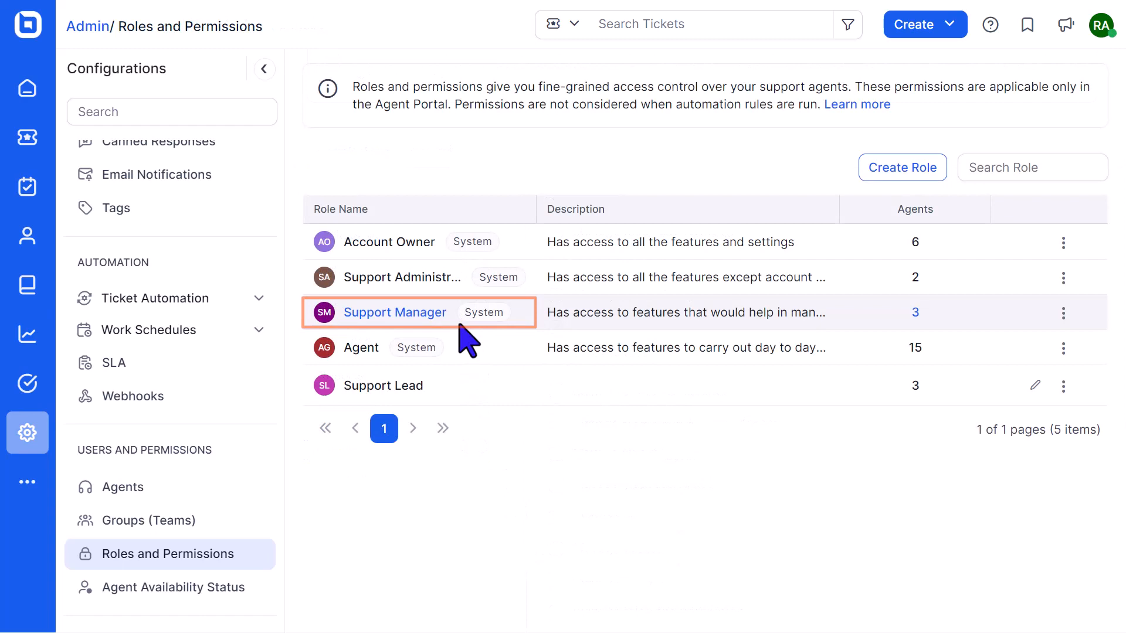
pyautogui.click(394, 312)
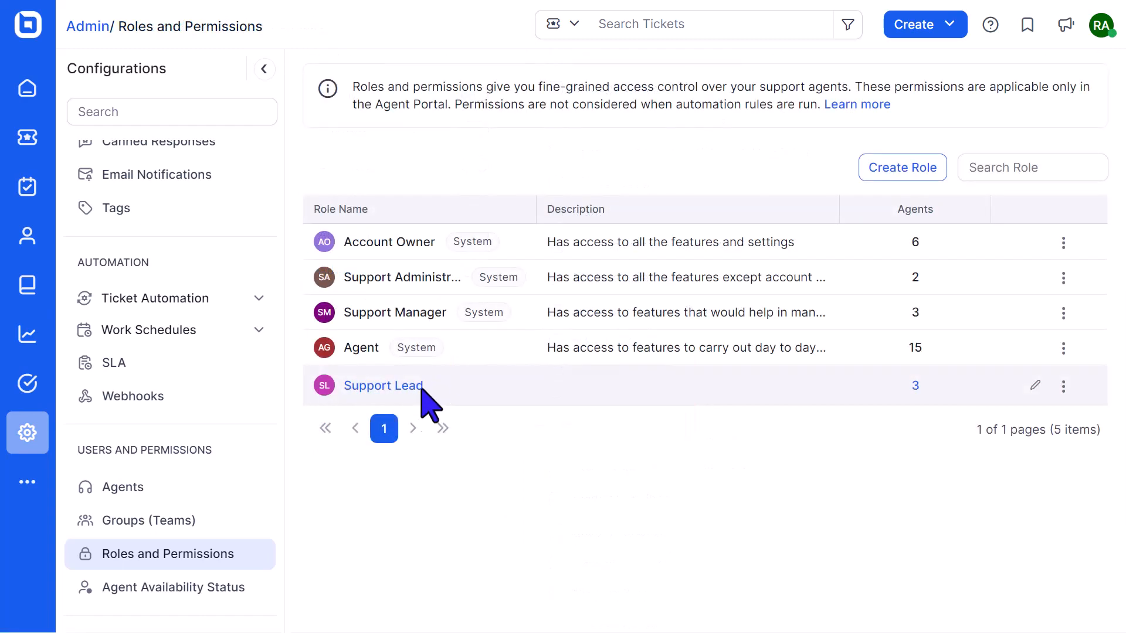
# - Grant the Support Lead role the Manage agents permission and save it
pyautogui.click(383, 386)
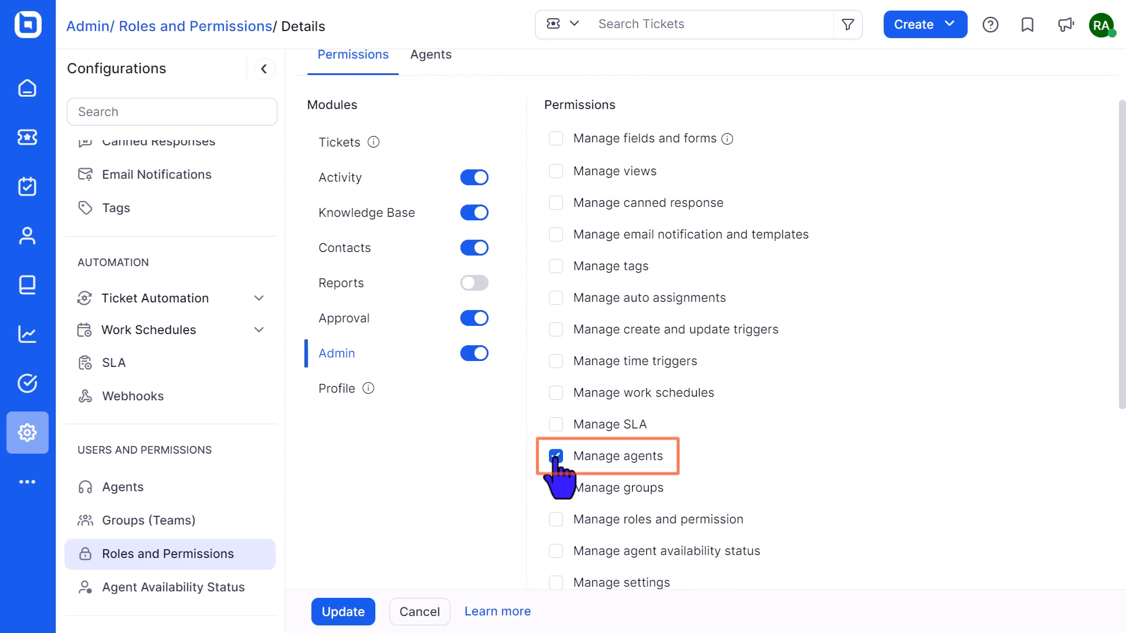
pyautogui.click(342, 612)
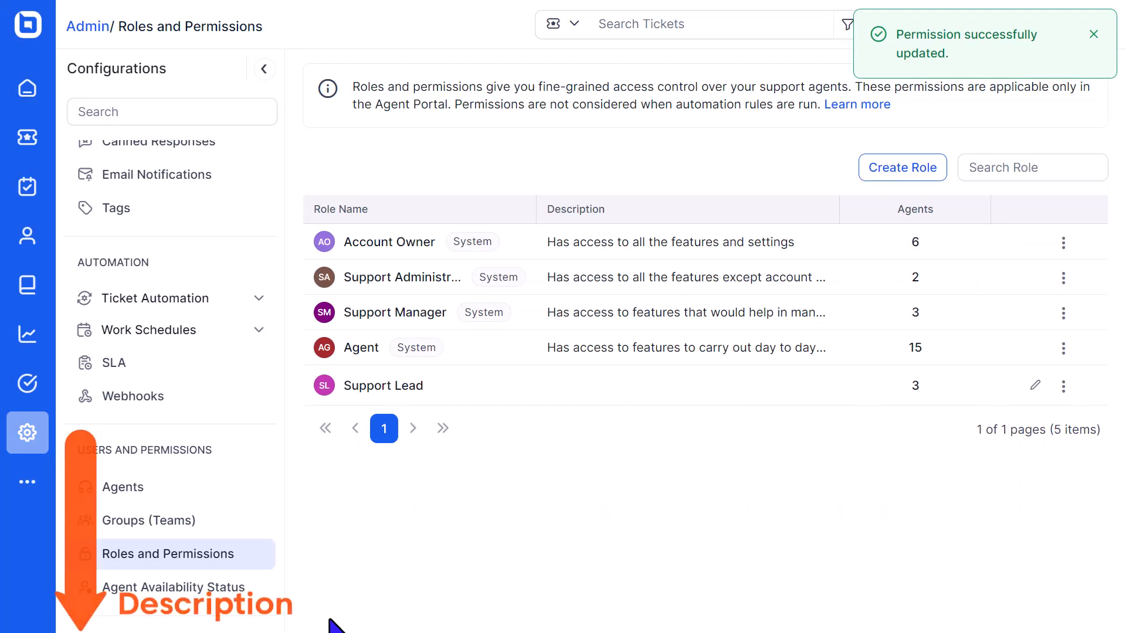
pyautogui.click(27, 88)
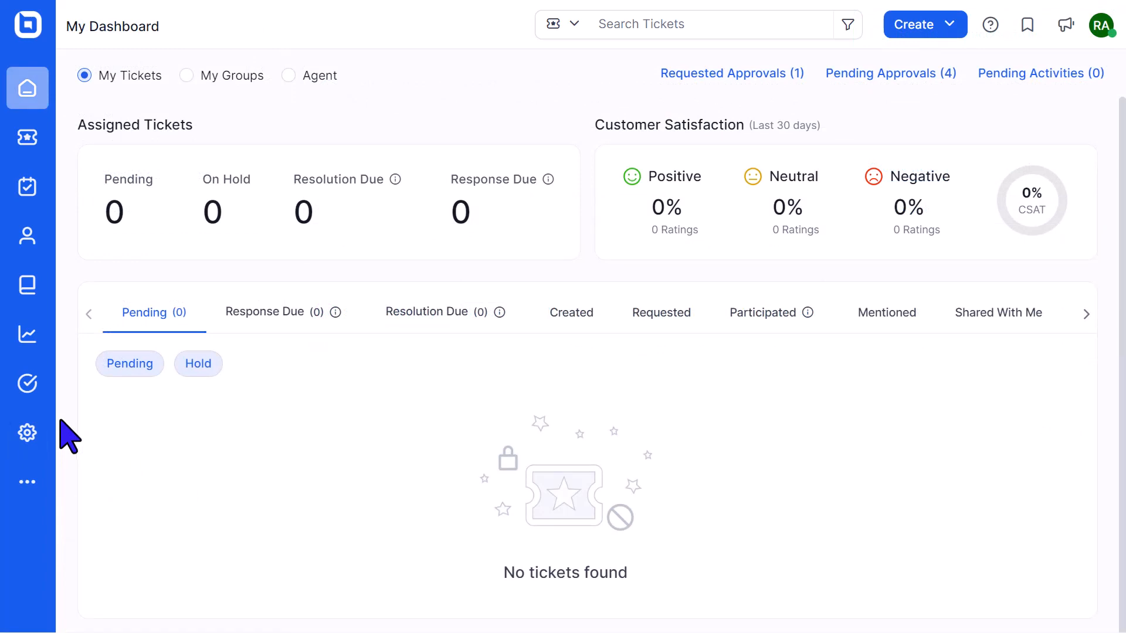
# - Go to the Agents list in Admin and show the action menu for Chicky Eilles
pyautogui.click(27, 432)
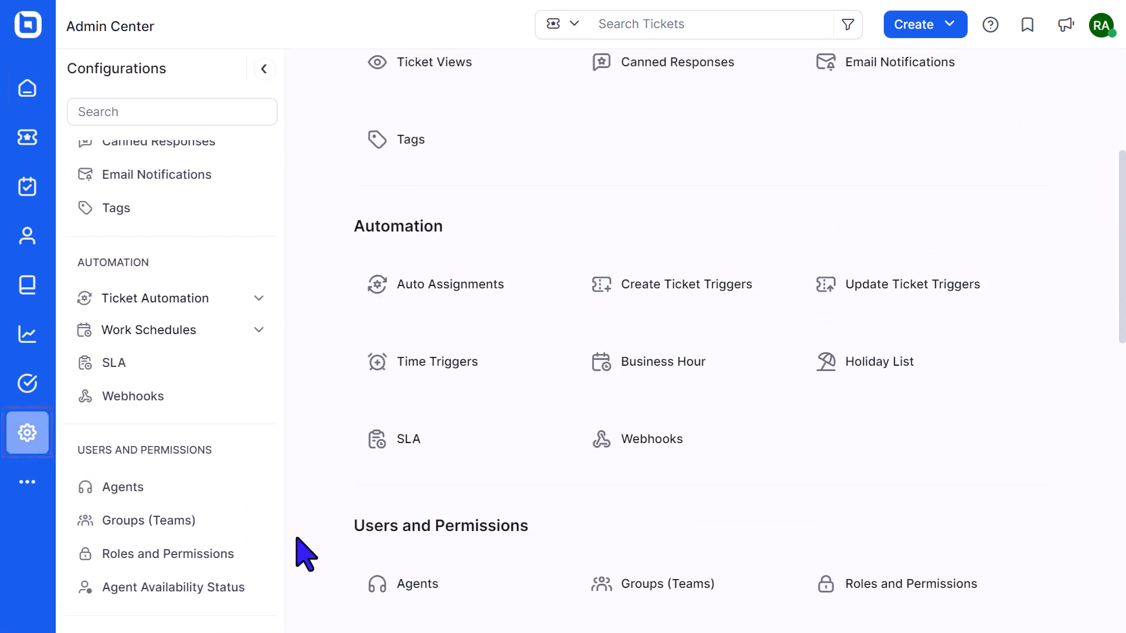
pyautogui.click(123, 487)
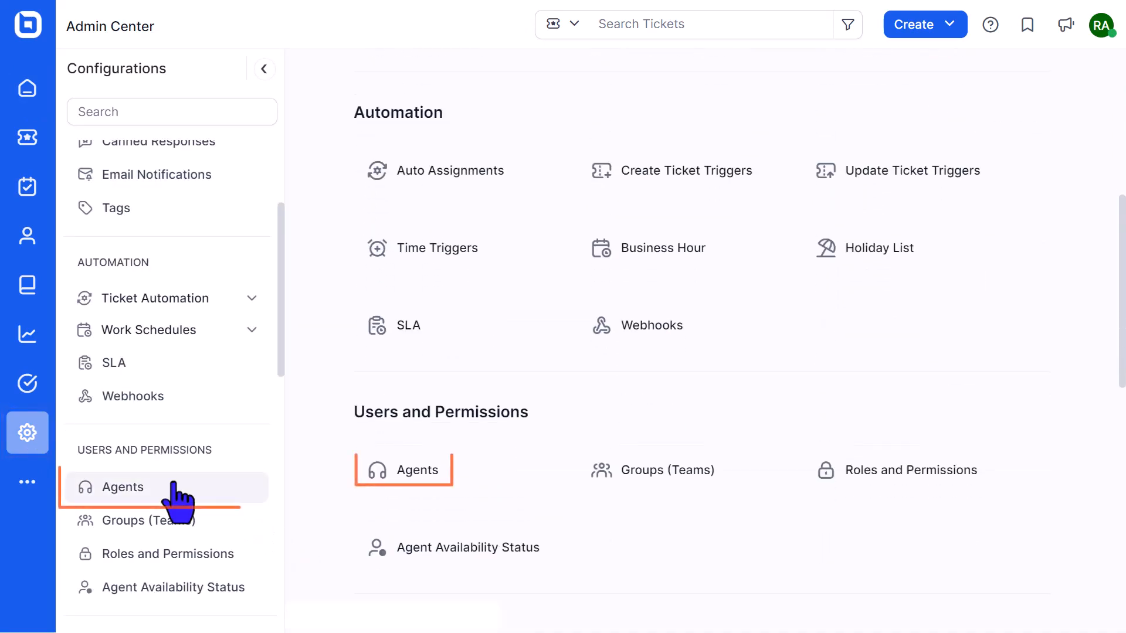
pyautogui.click(123, 487)
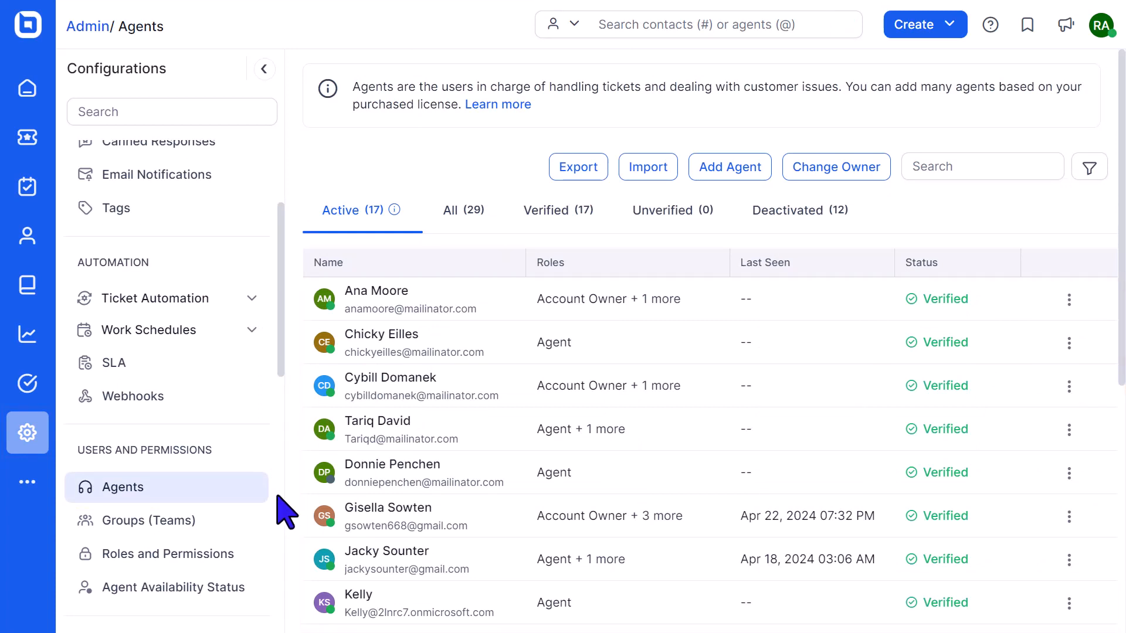
pyautogui.click(1070, 344)
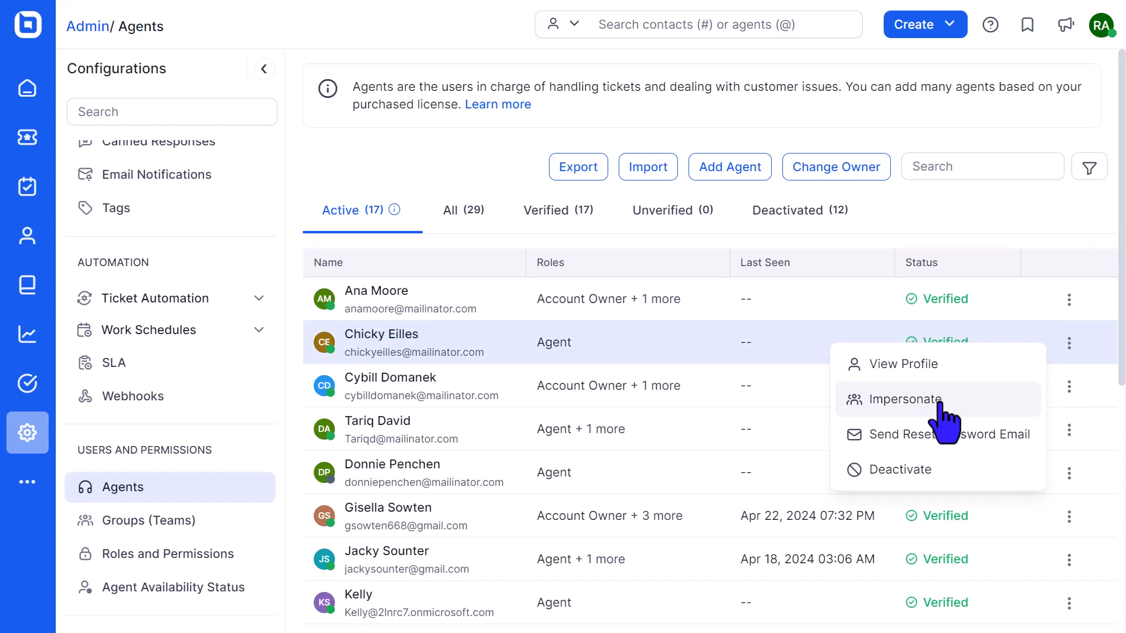
pyautogui.moveTo(656, 453)
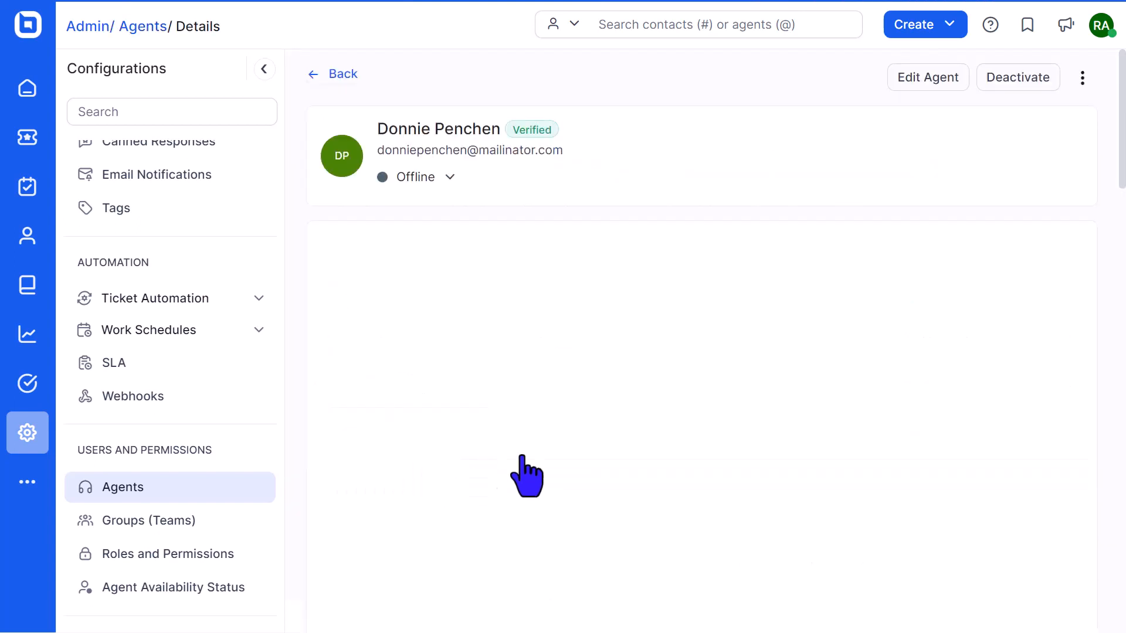
pyautogui.click(1083, 77)
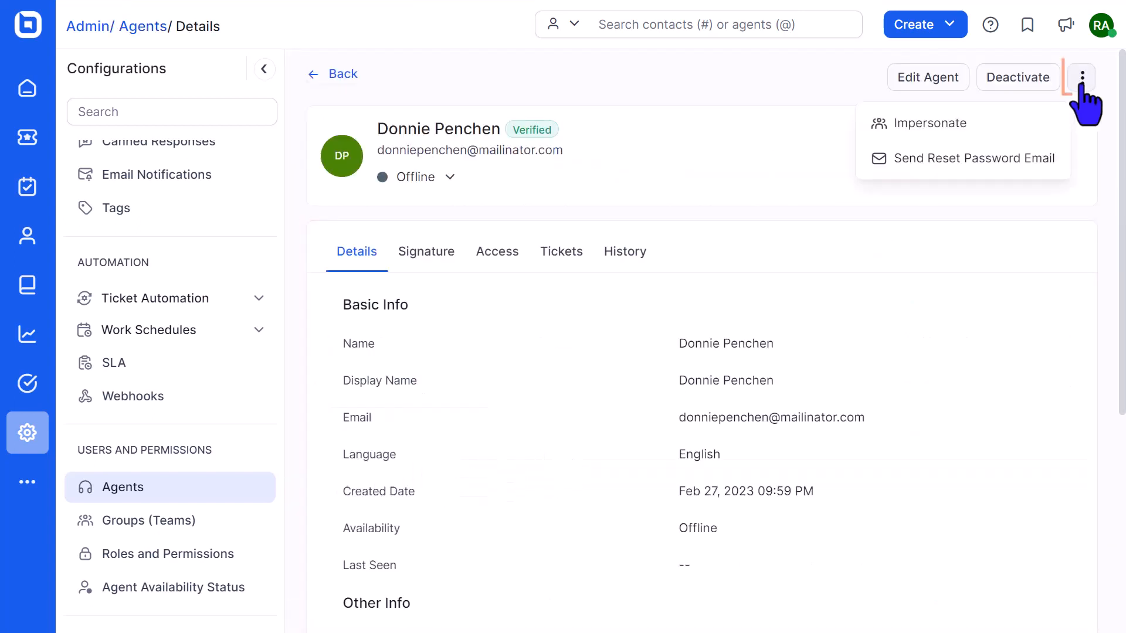
pyautogui.moveTo(944, 123)
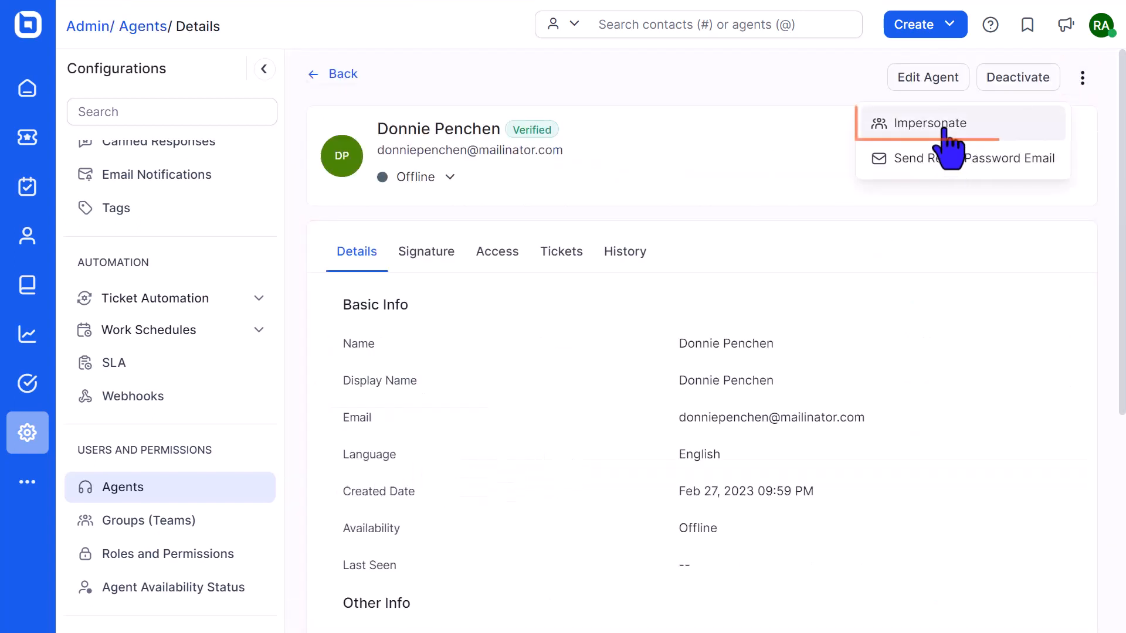
pyautogui.click(931, 123)
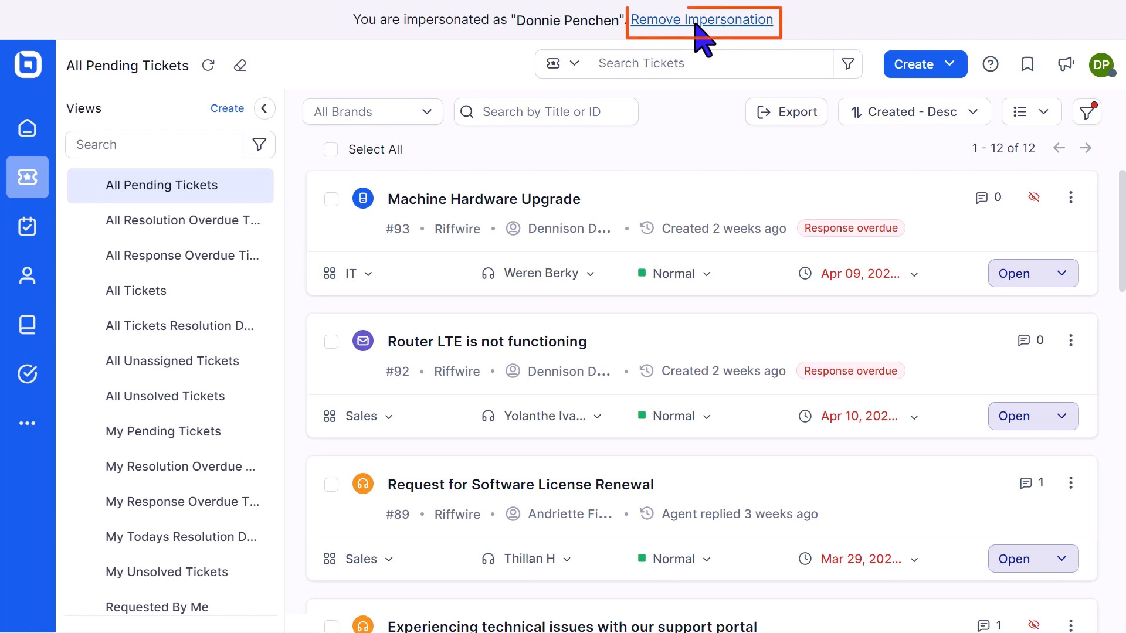
# - Remove the impersonation and return to Admin as the administrator
pyautogui.click(703, 20)
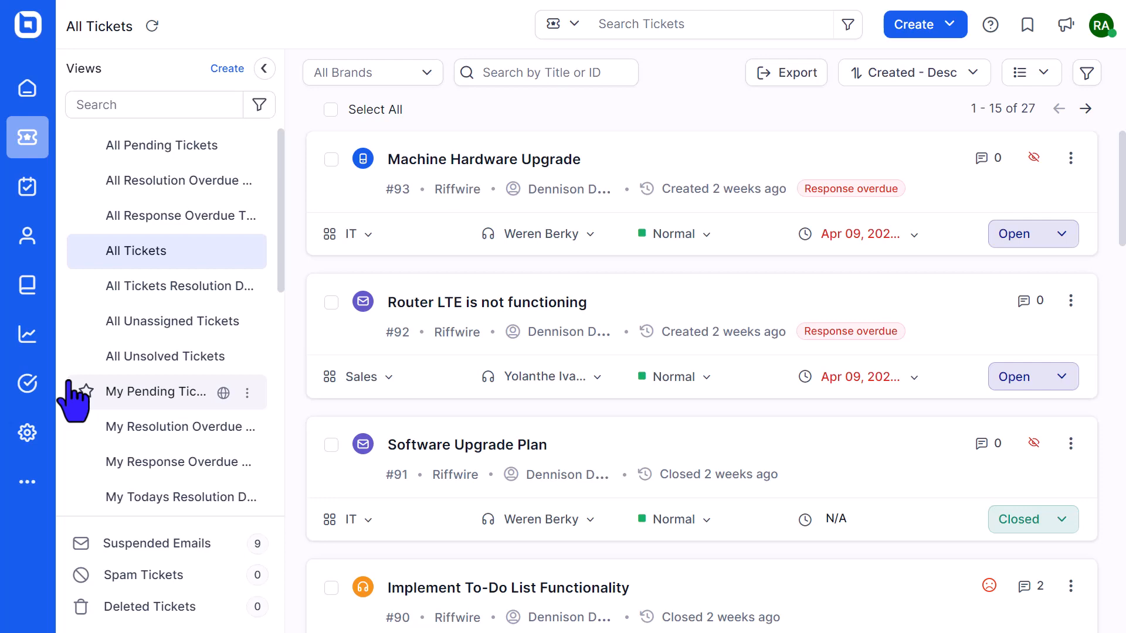
pyautogui.click(27, 433)
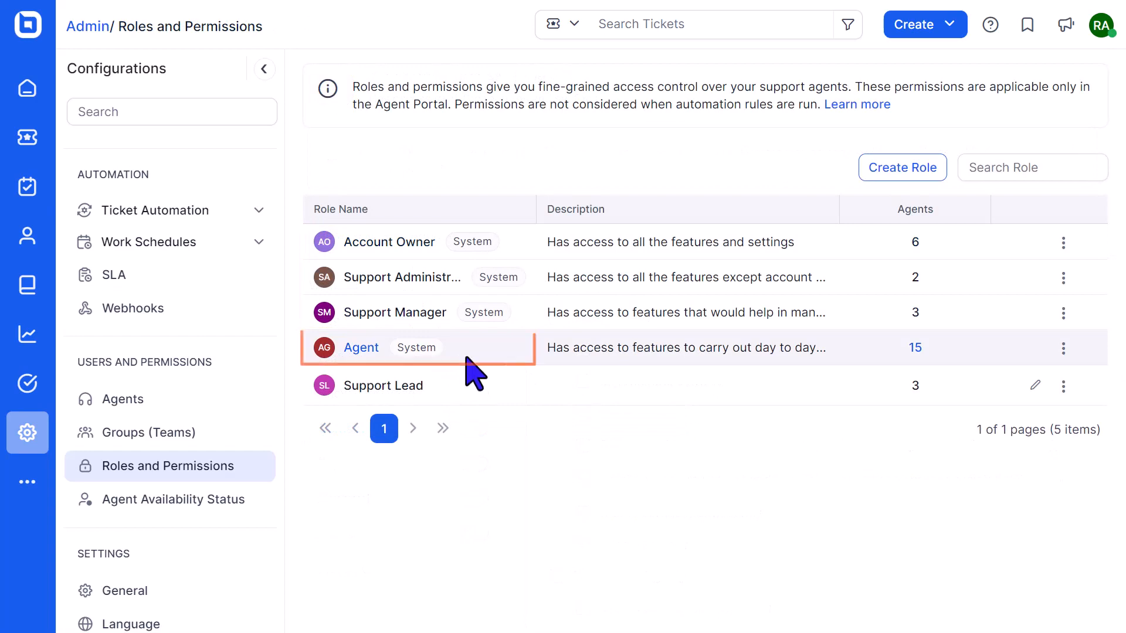
# - Navigate to the All Contacts list from the sidebar
pyautogui.click(388, 241)
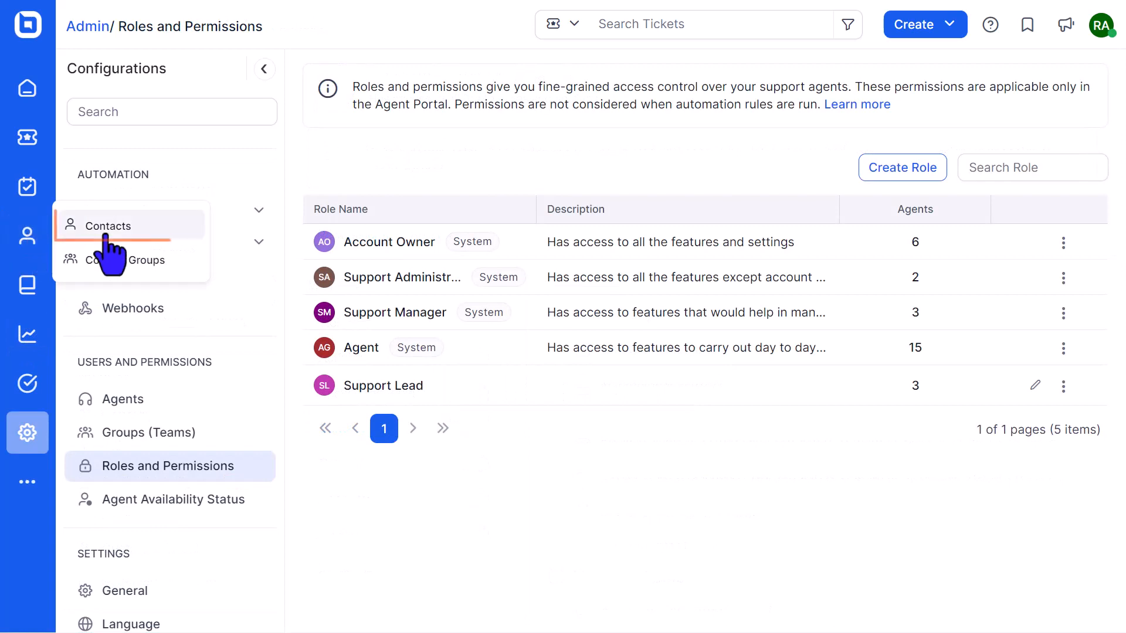
pyautogui.click(105, 225)
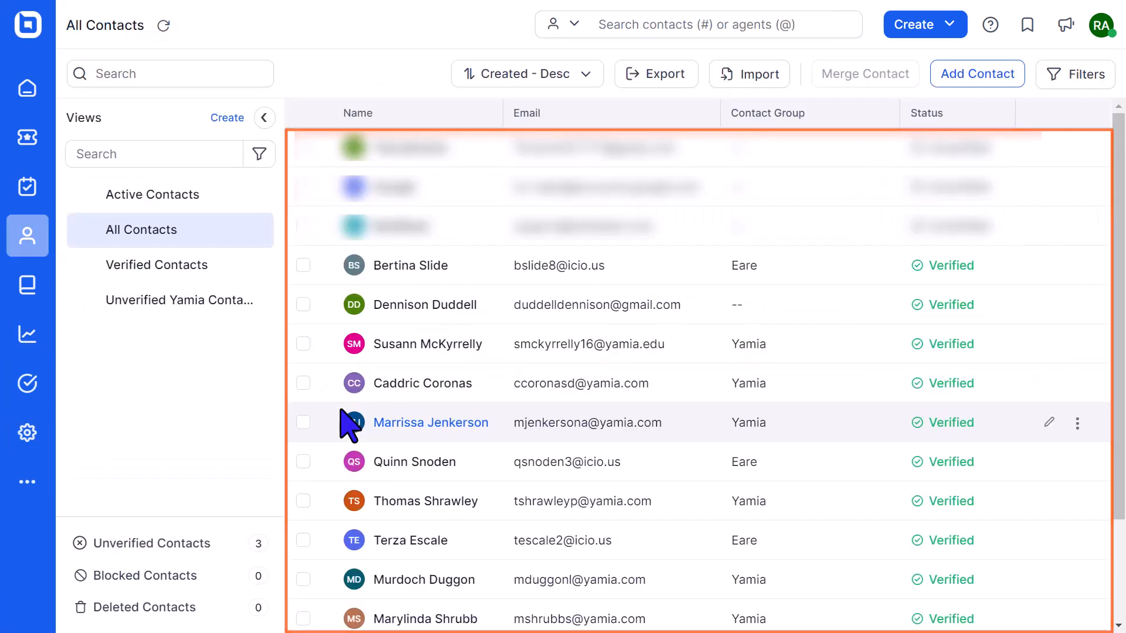
pyautogui.moveTo(1085, 304)
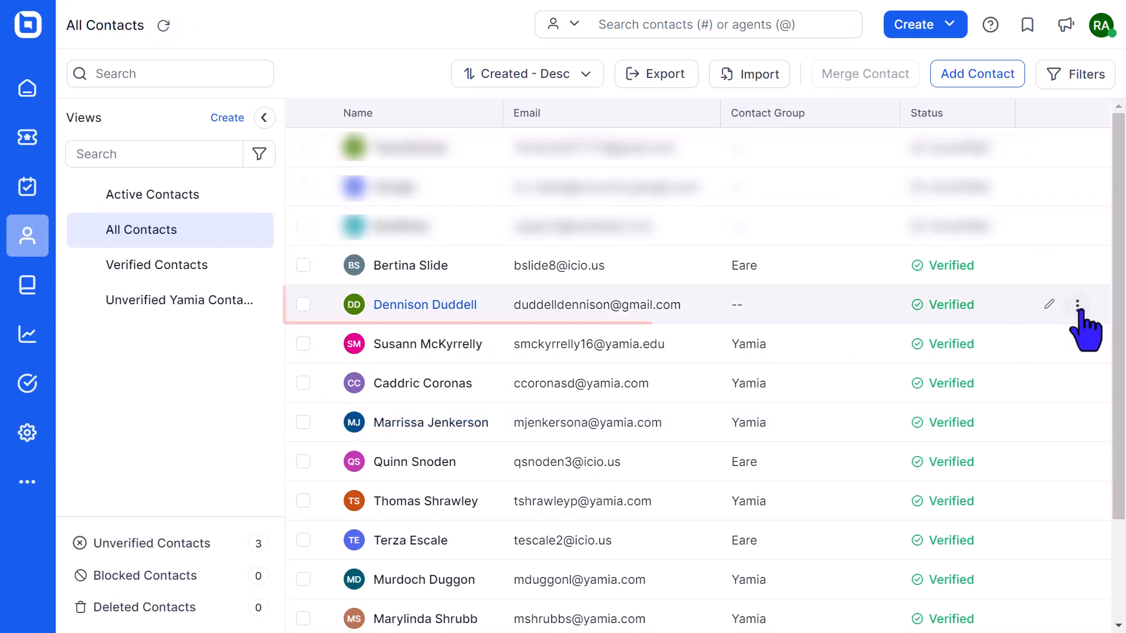
pyautogui.click(1085, 305)
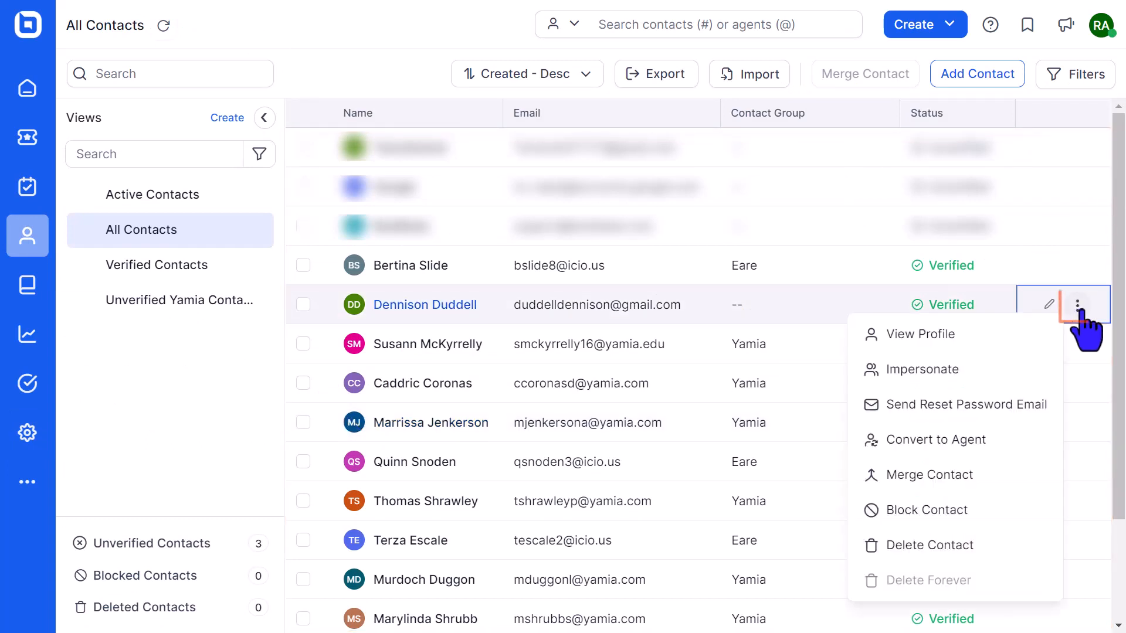
pyautogui.moveTo(923, 369)
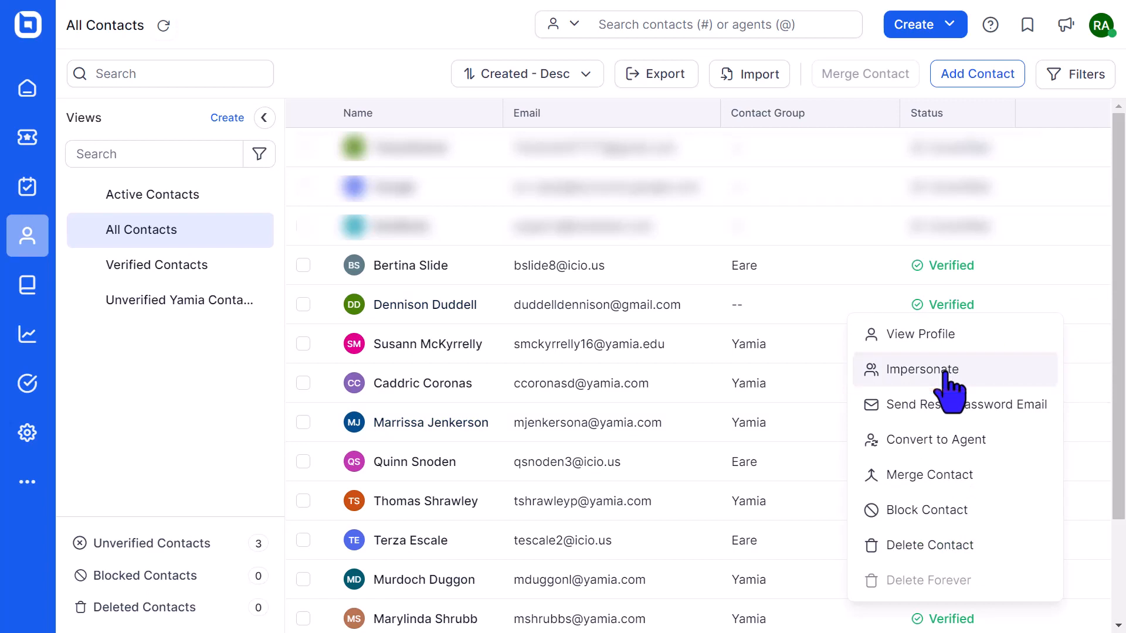
pyautogui.click(922, 333)
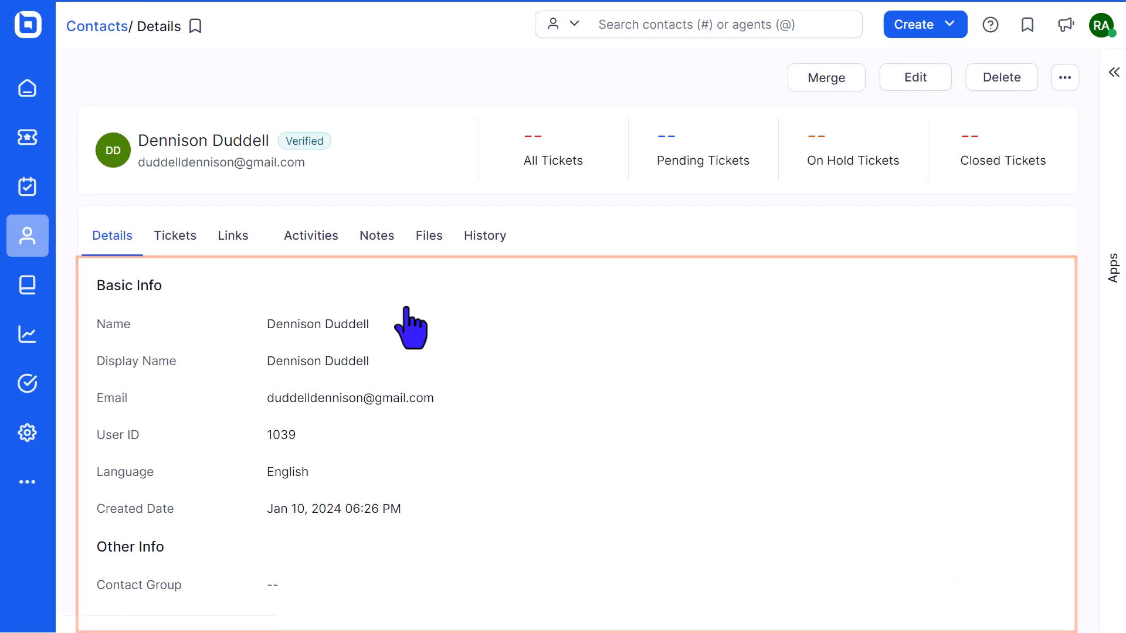
pyautogui.click(1065, 77)
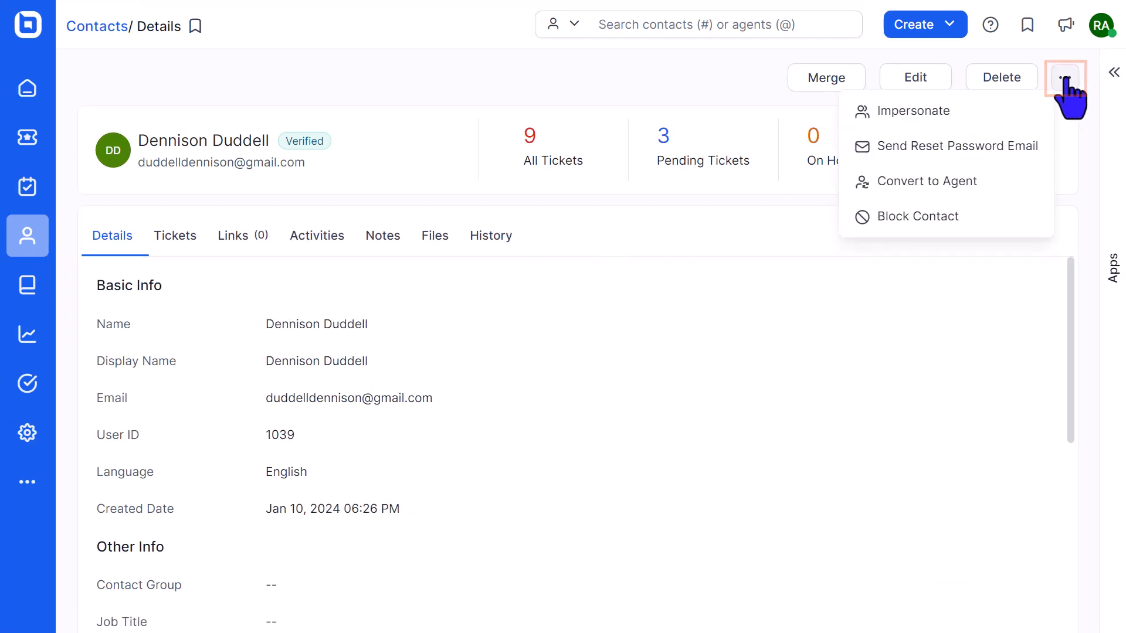
pyautogui.moveTo(947, 110)
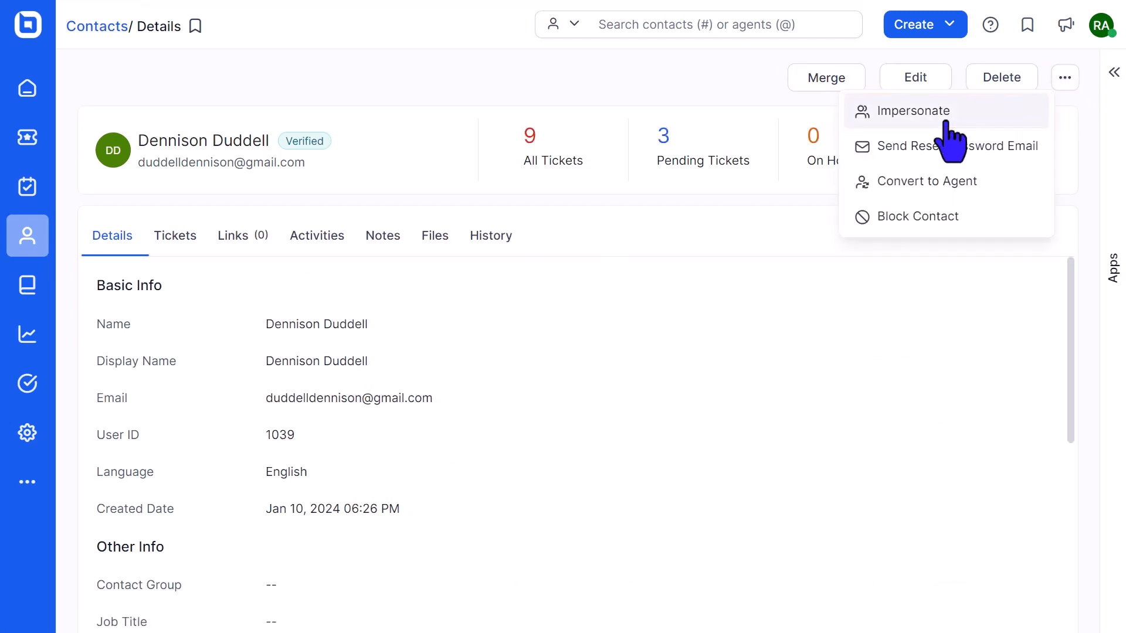
pyautogui.click(913, 110)
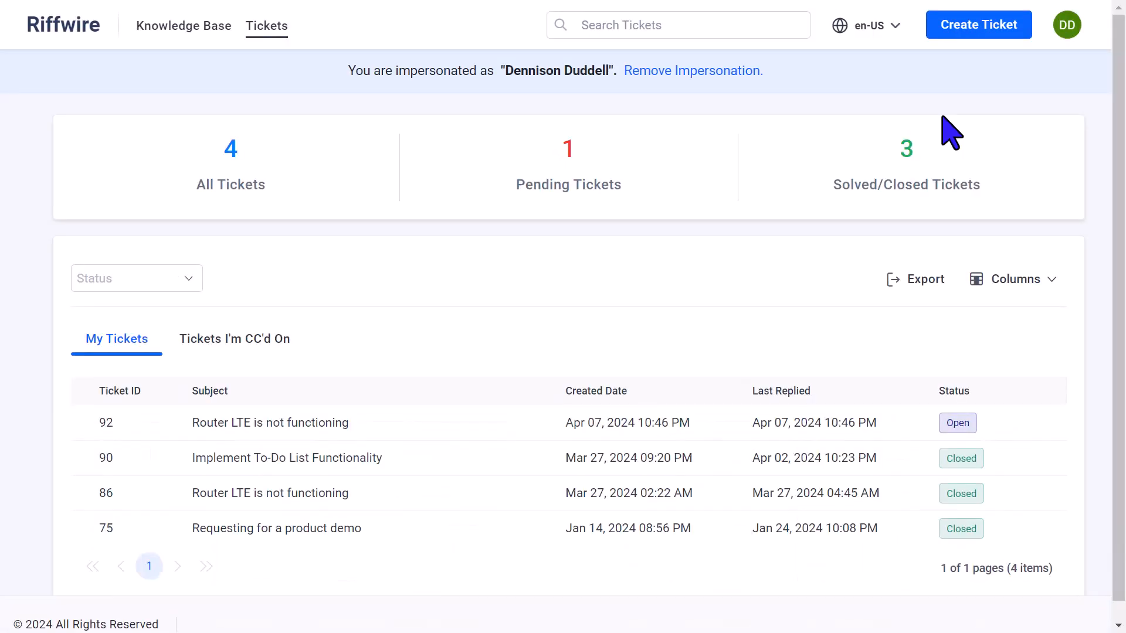